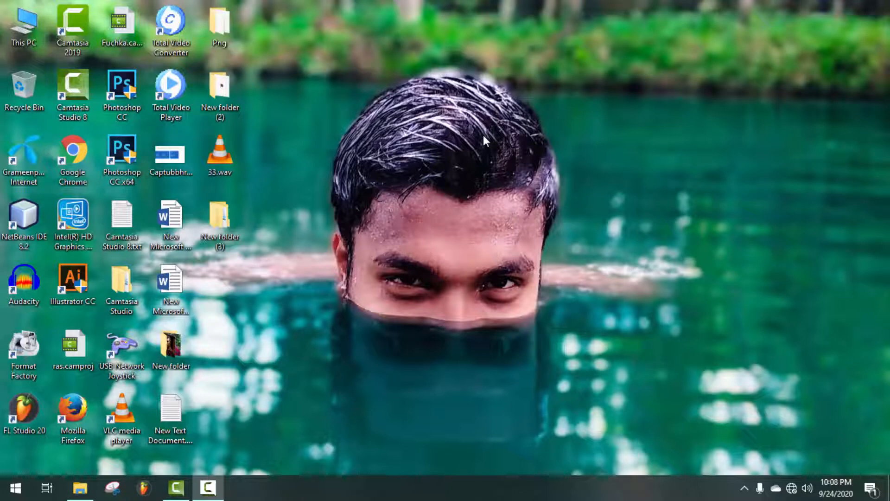
# Step: Launch Audacity from its desktop shortcut to get an empty project
pyautogui.doubleClick(24, 278)
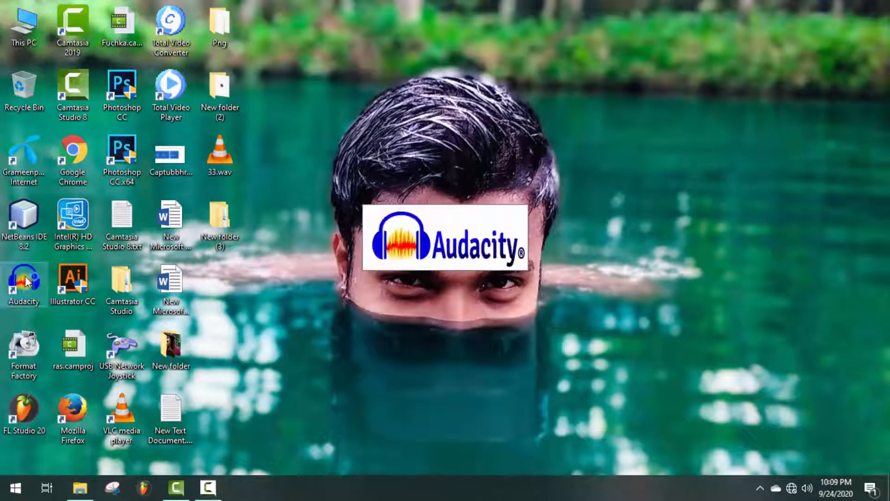
pyautogui.doubleClick(23, 279)
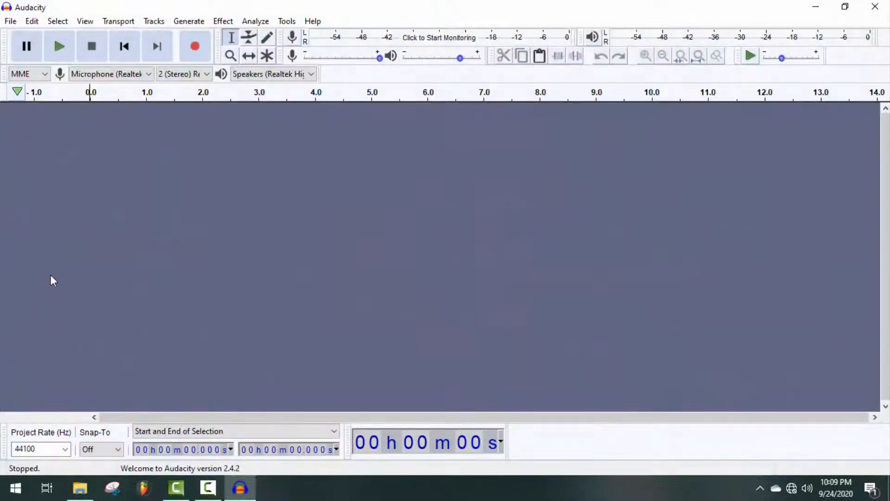
# Step: Record a short stereo speech clip and select the audio from about 1.2 s to 3.7 s
pyautogui.click(223, 20)
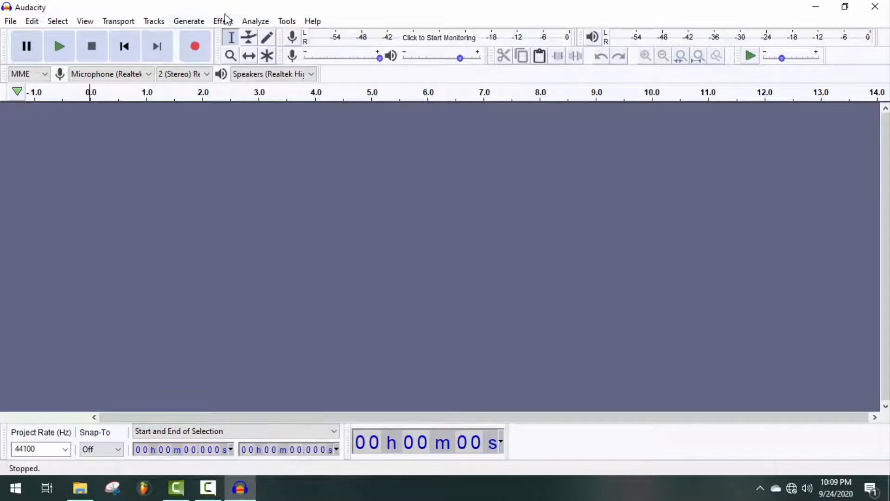
pyautogui.click(194, 46)
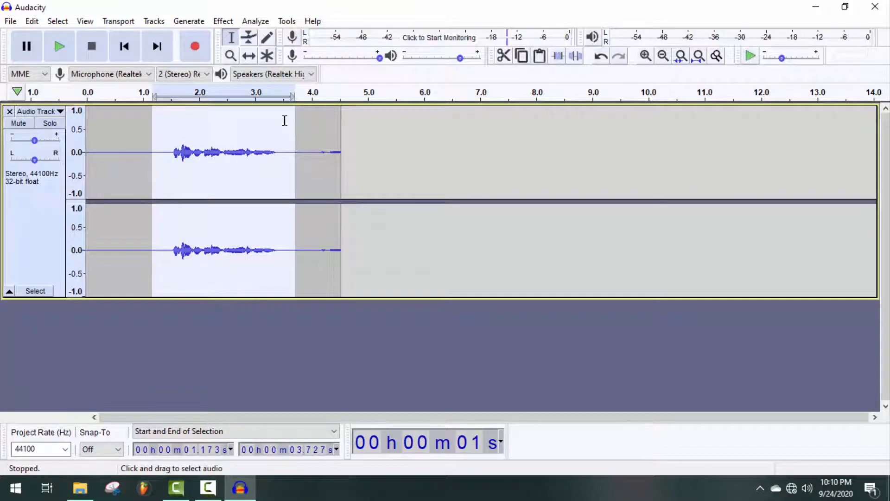
pyautogui.click(255, 20)
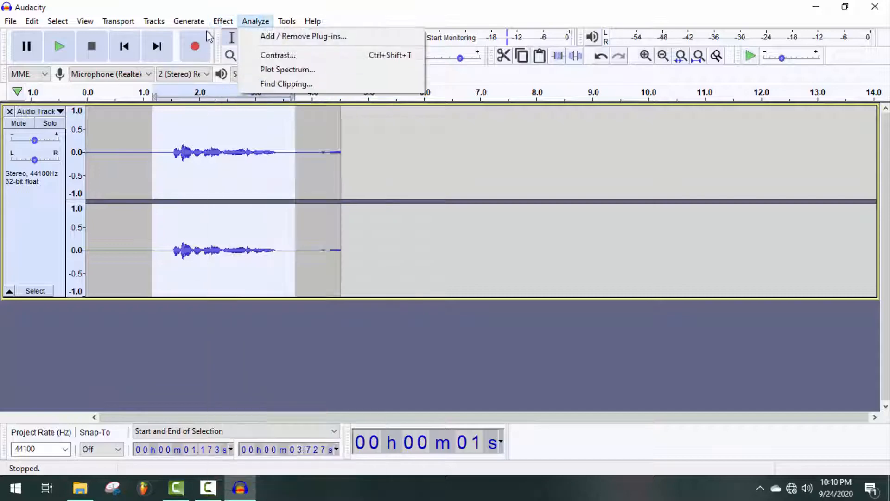
# Step: Apply Filter Curve EQ from the Effect menu to the selected speech
pyautogui.click(222, 21)
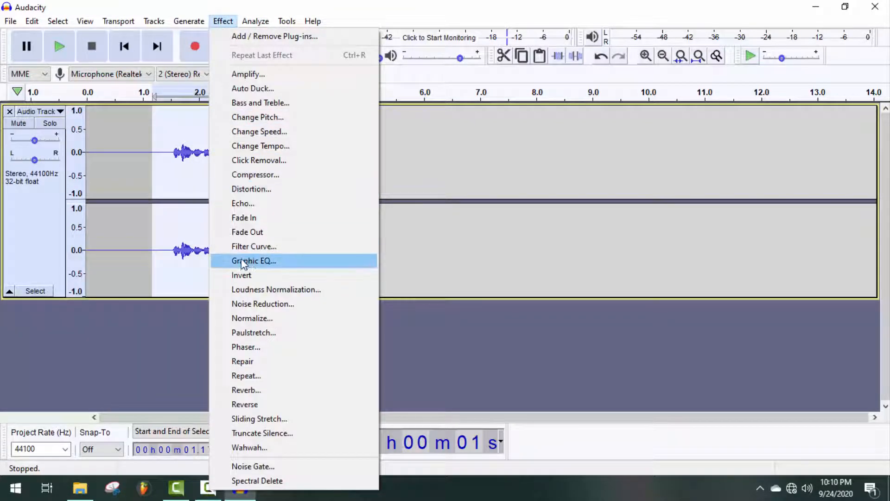
pyautogui.moveTo(253, 246)
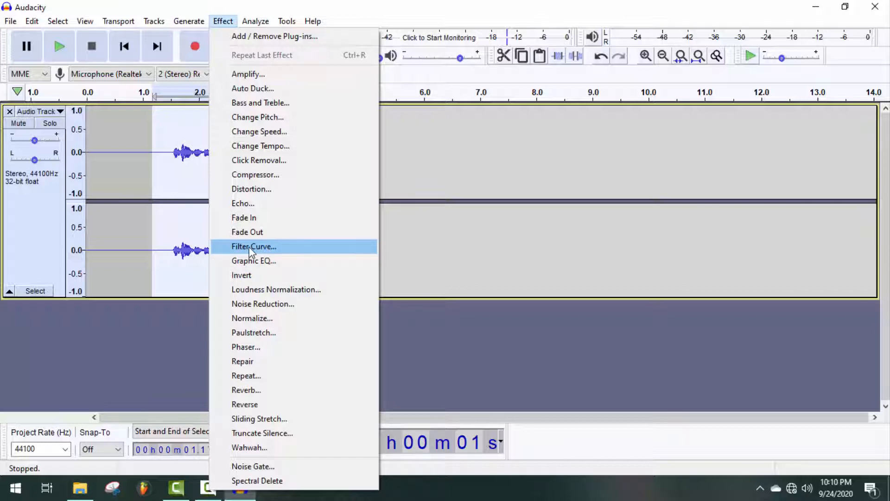
pyautogui.moveTo(258, 251)
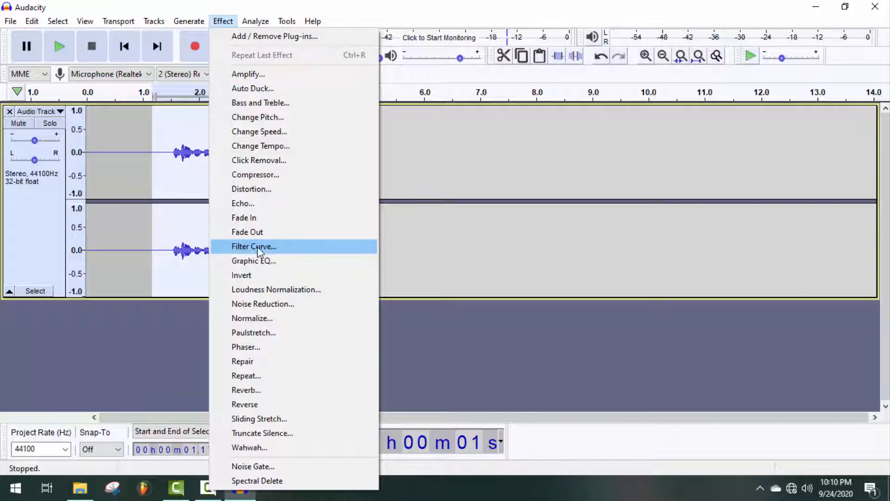
pyautogui.moveTo(267, 249)
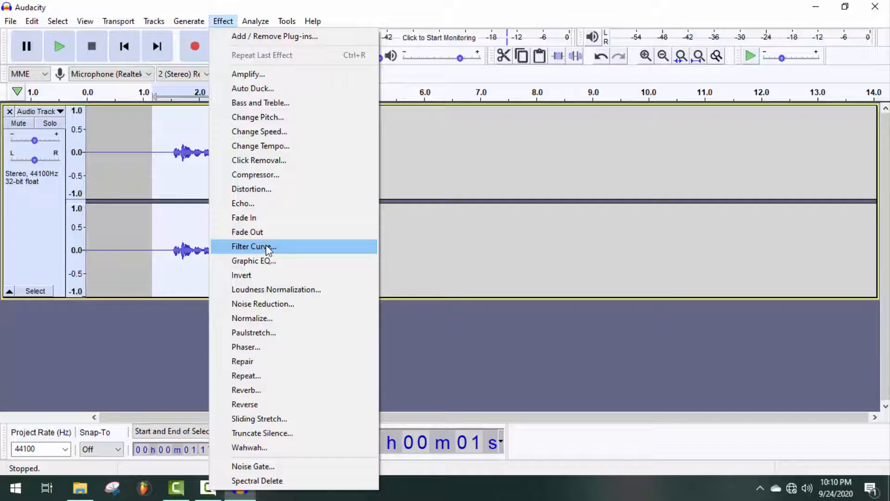
pyautogui.click(253, 246)
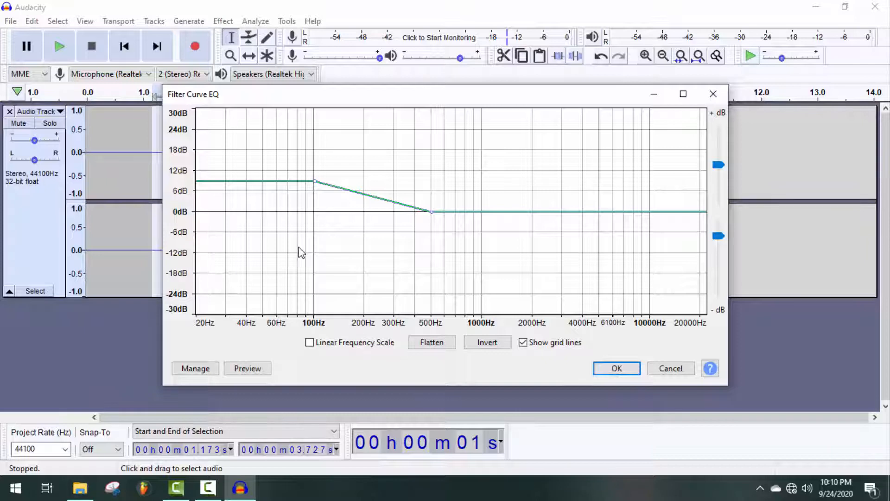
# Step: Load the Treble Boost factory preset, boosting frequencies above about 4000 Hz
pyautogui.click(194, 368)
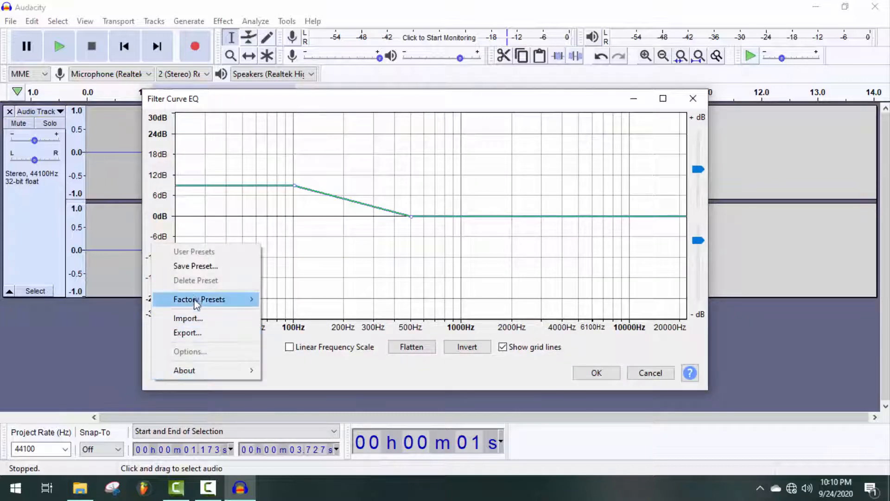
pyautogui.click(199, 299)
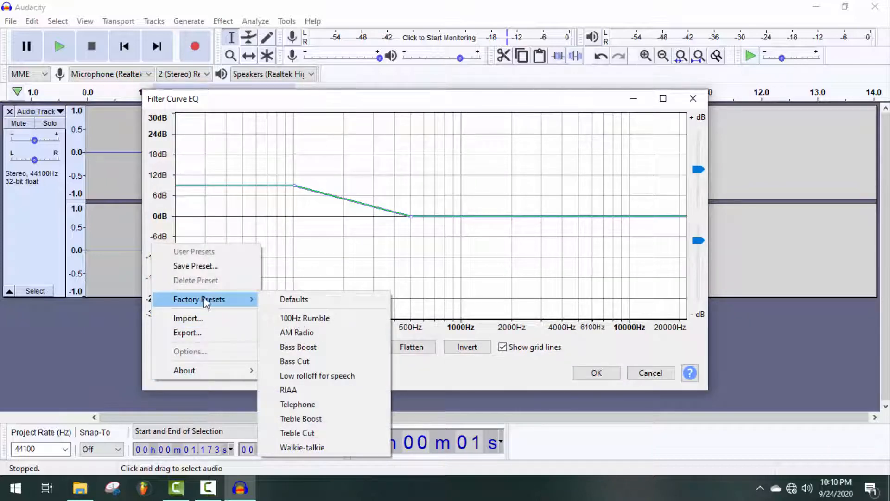
pyautogui.moveTo(298, 346)
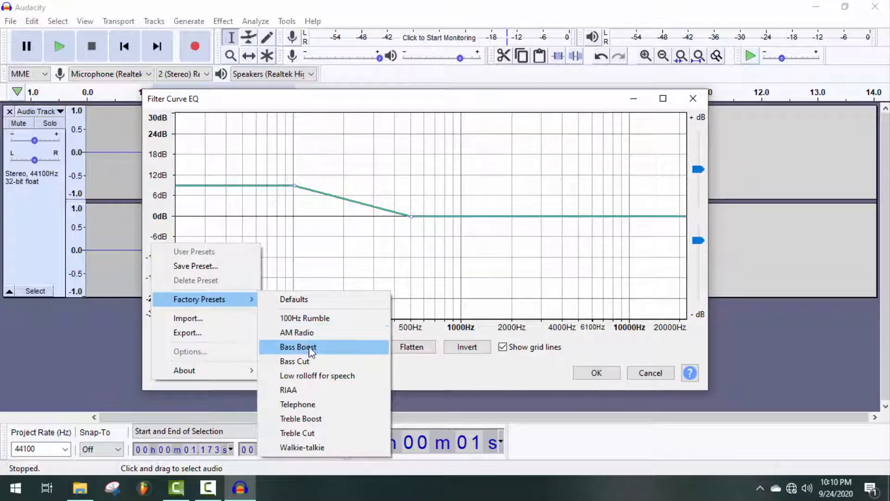
pyautogui.moveTo(316, 375)
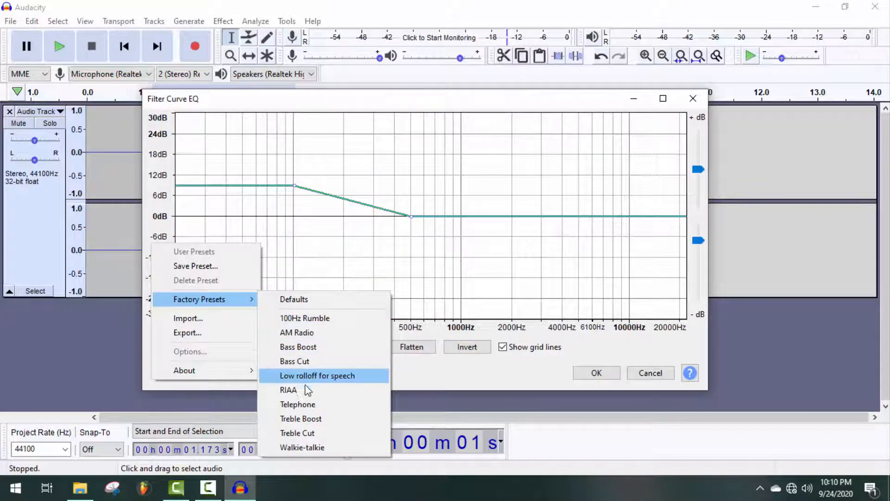
pyautogui.moveTo(311, 432)
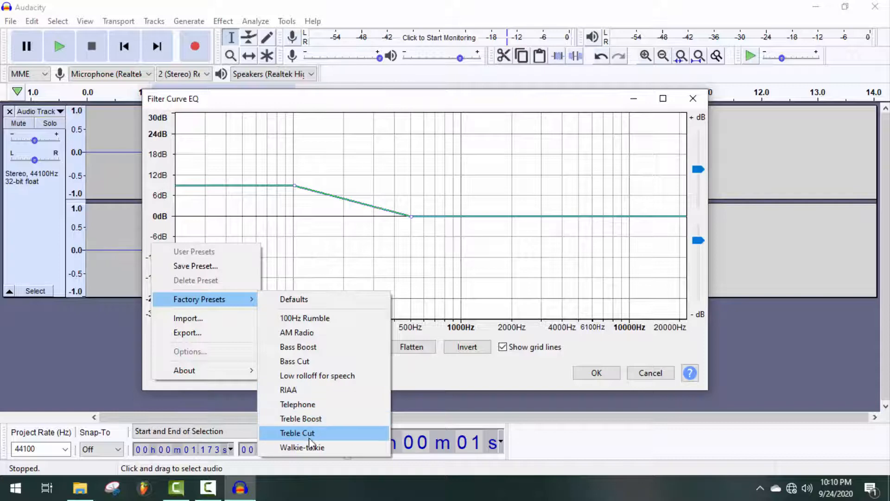
pyautogui.moveTo(301, 418)
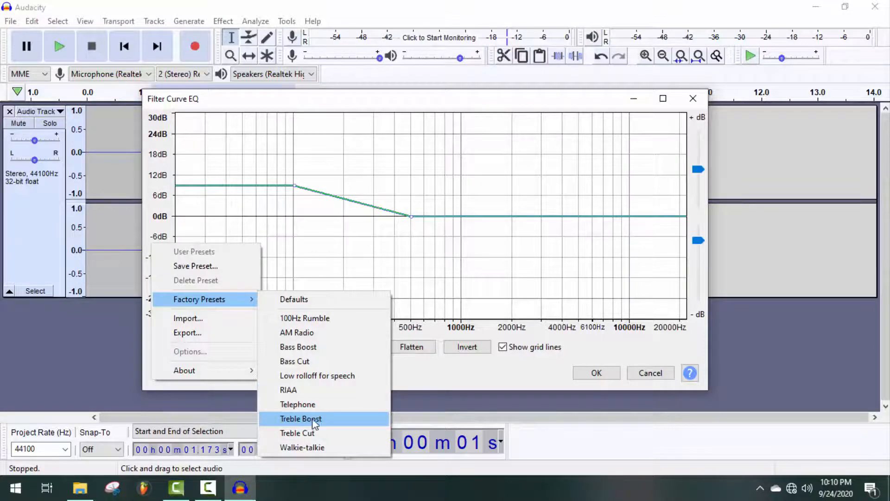
pyautogui.click(300, 418)
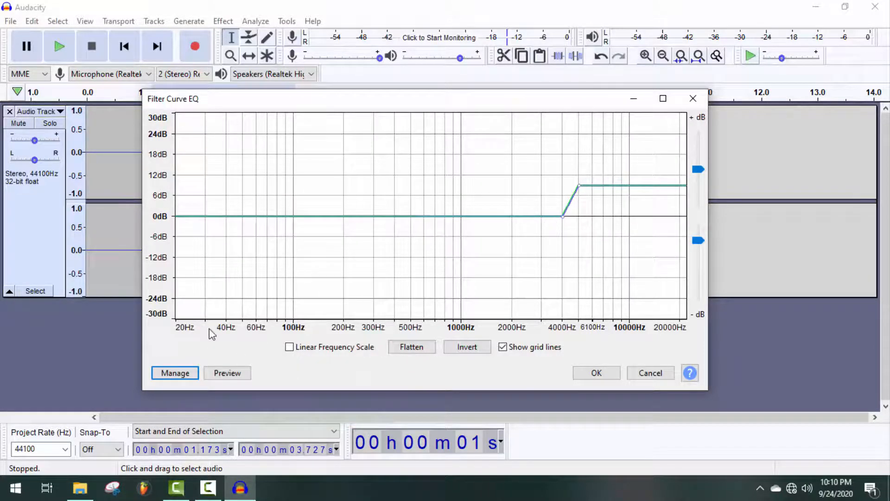